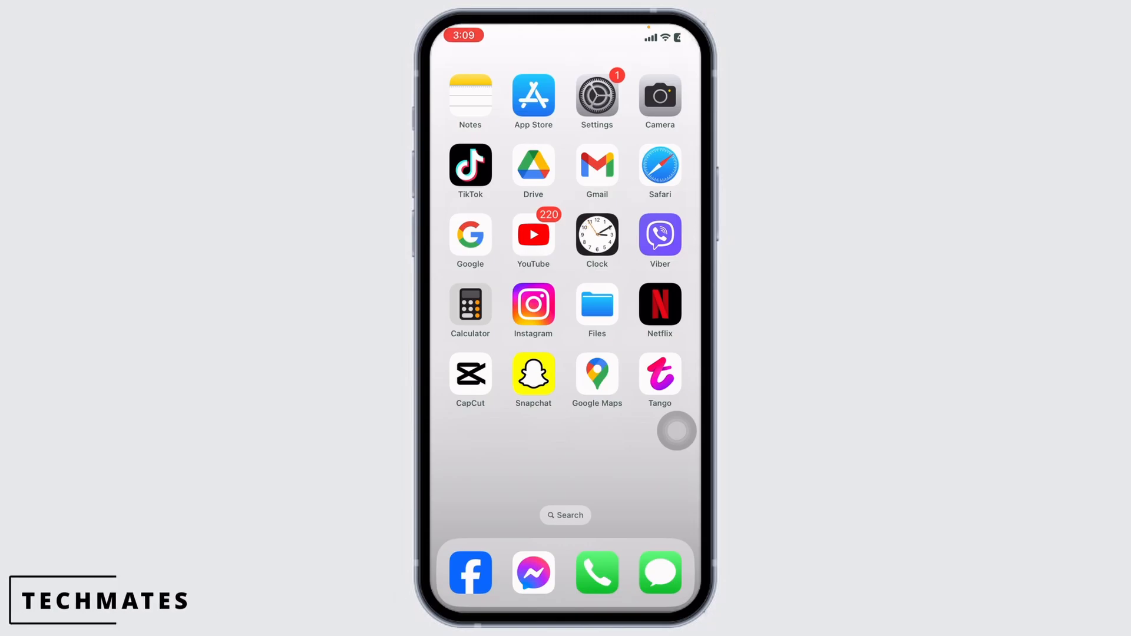
Launch Tango from the iOS Home Screen to reach its registration screen
left_click(658, 375)
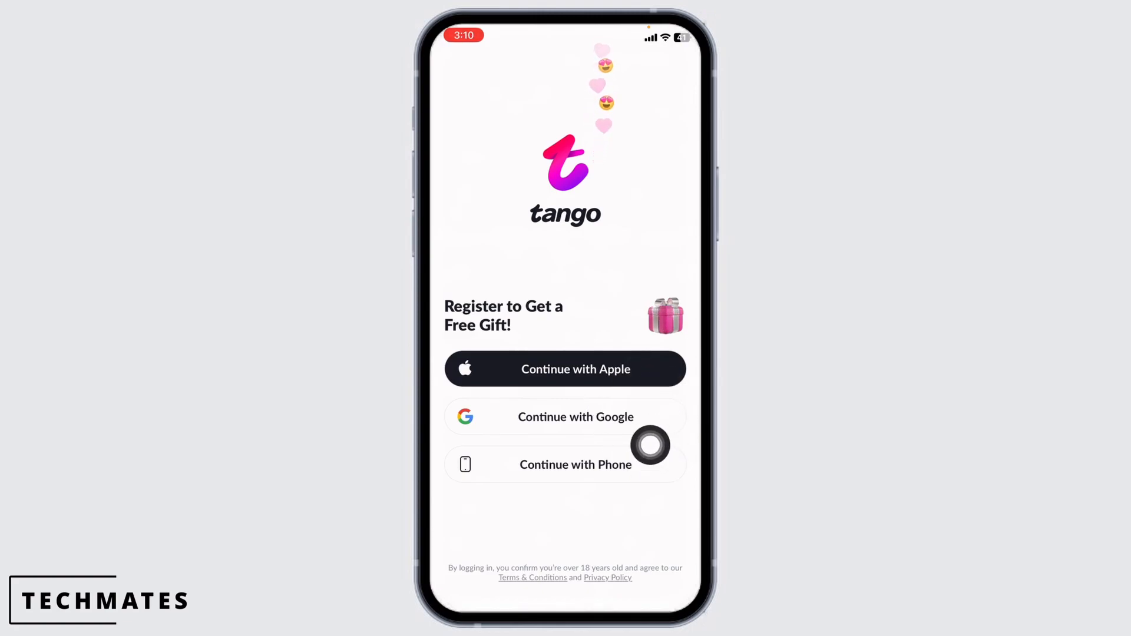
mouse_move(650, 369)
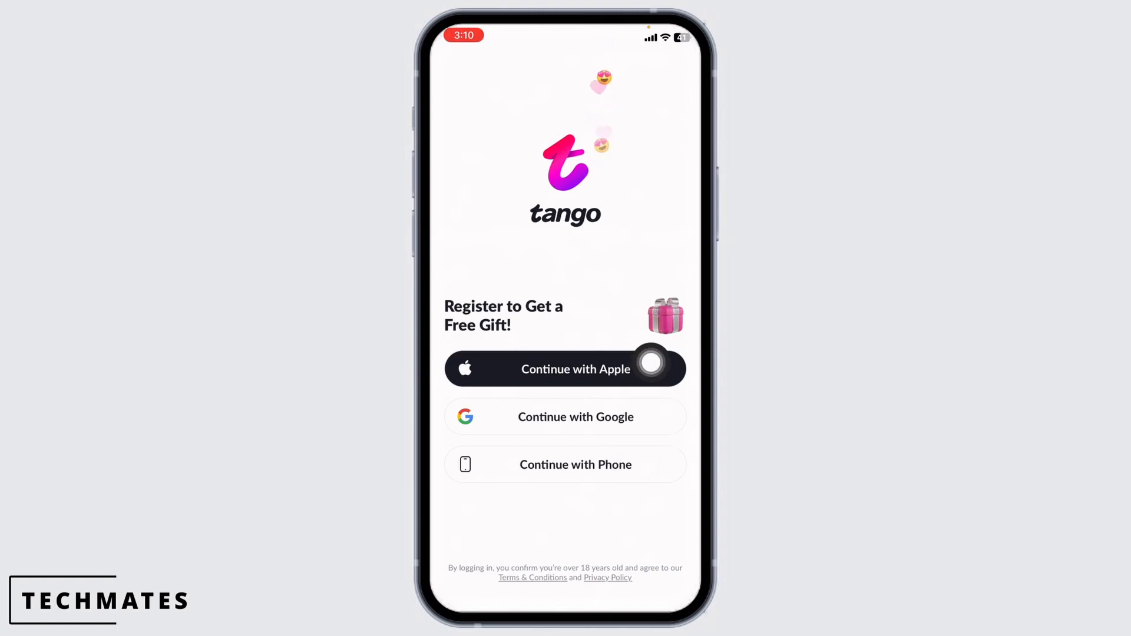
Sign up with the suggested Nepal phone number and request a verification code
left_click(574, 463)
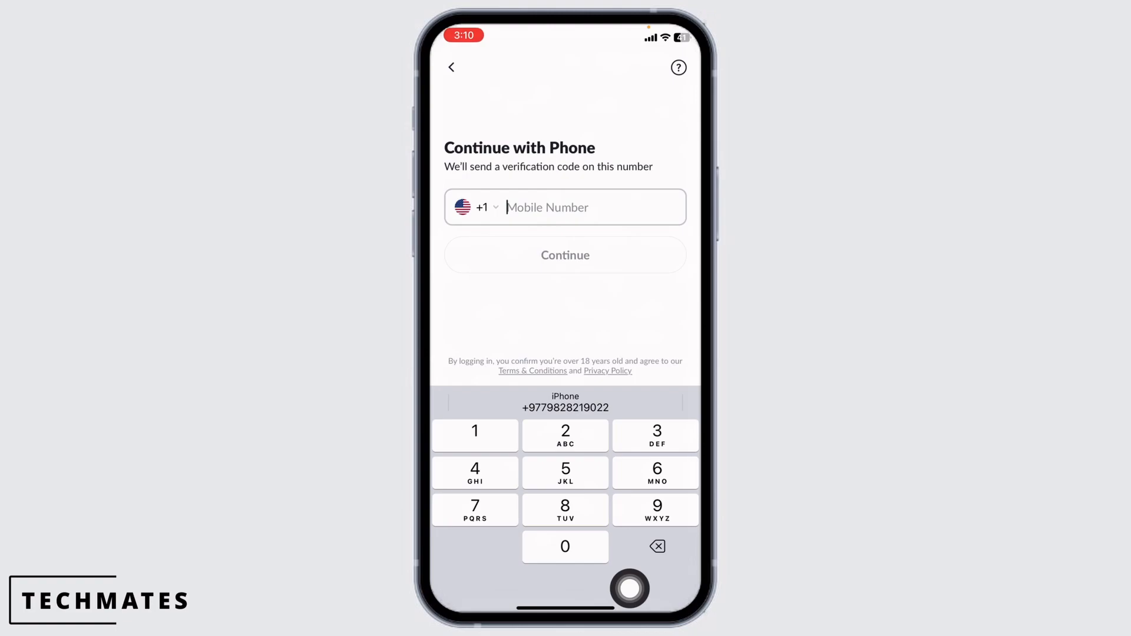
left_click(475, 207)
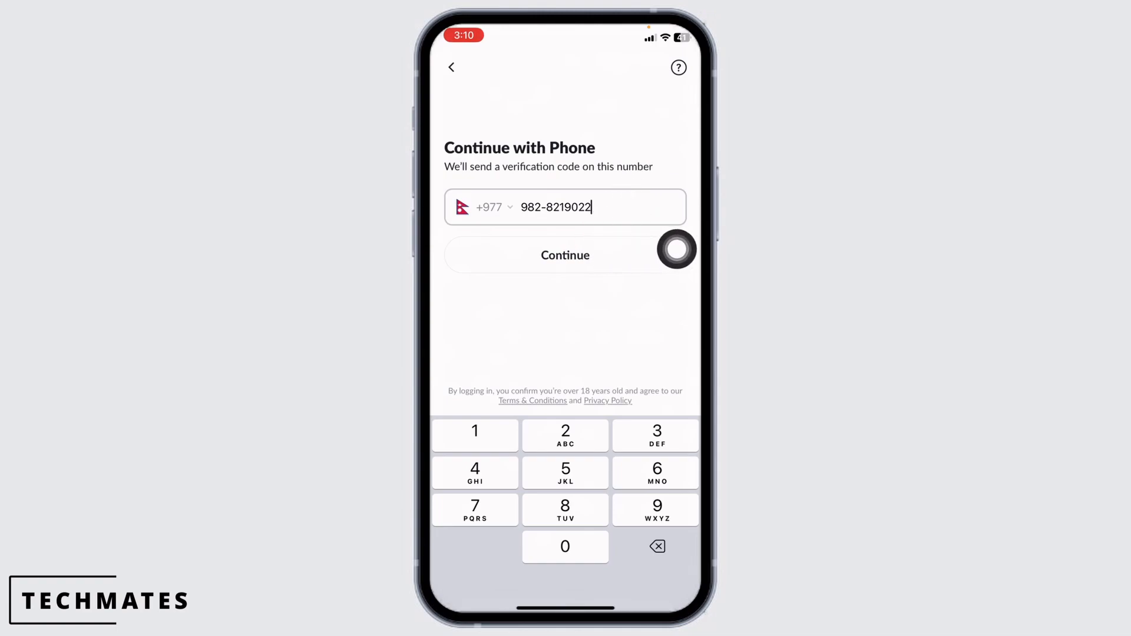
left_click(565, 255)
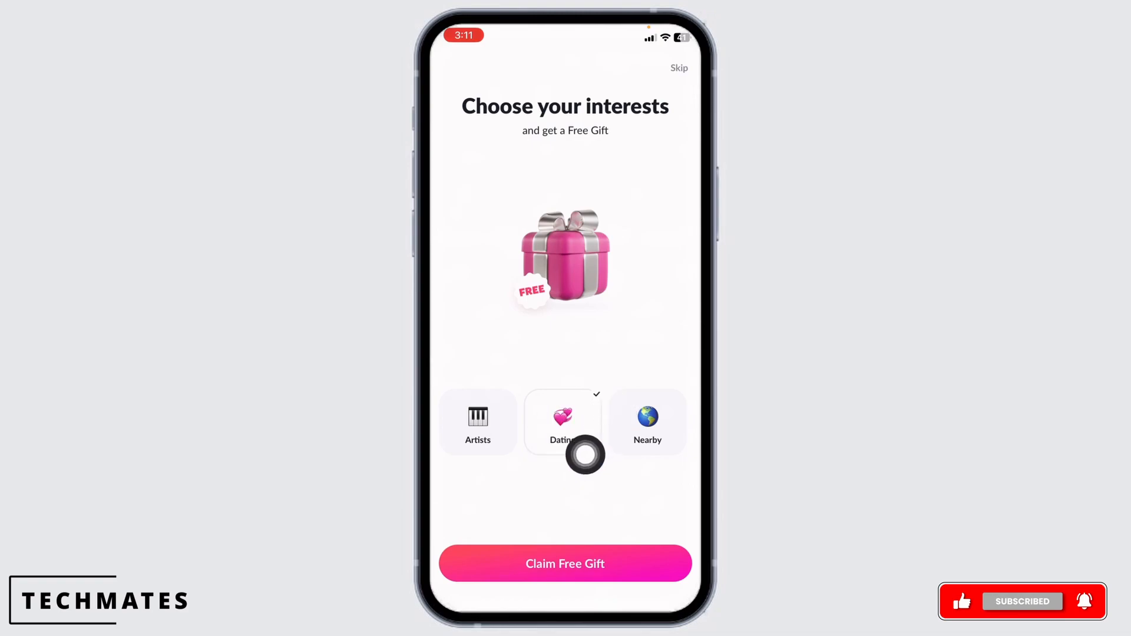
mouse_move(672, 160)
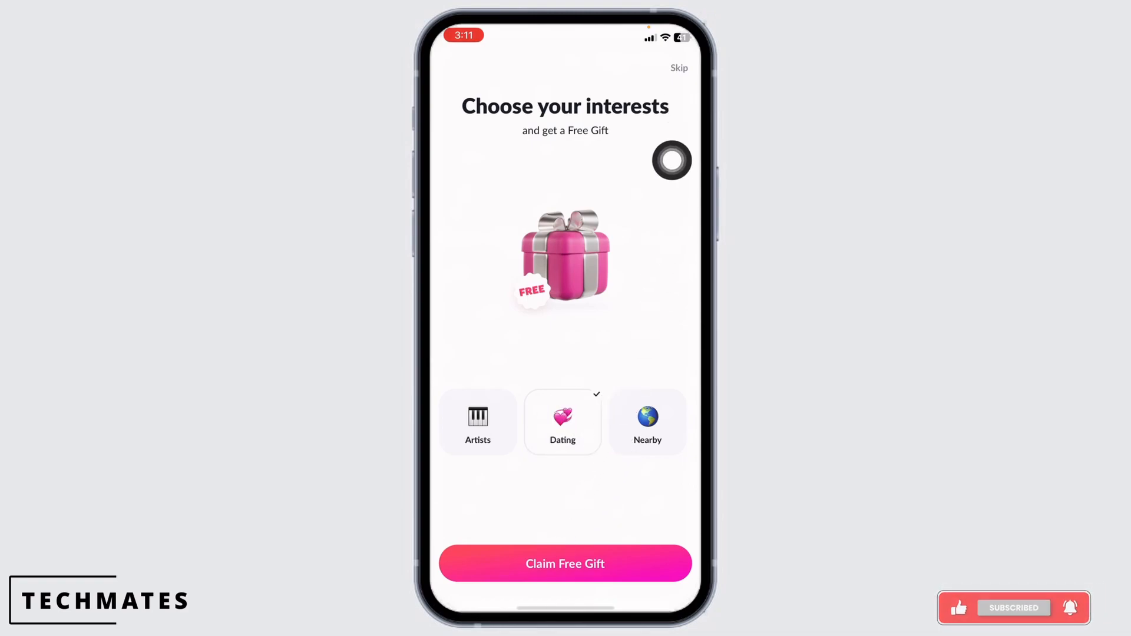
Claim the free gift with Dating selected, then browse Explore and the coin store
left_click(565, 563)
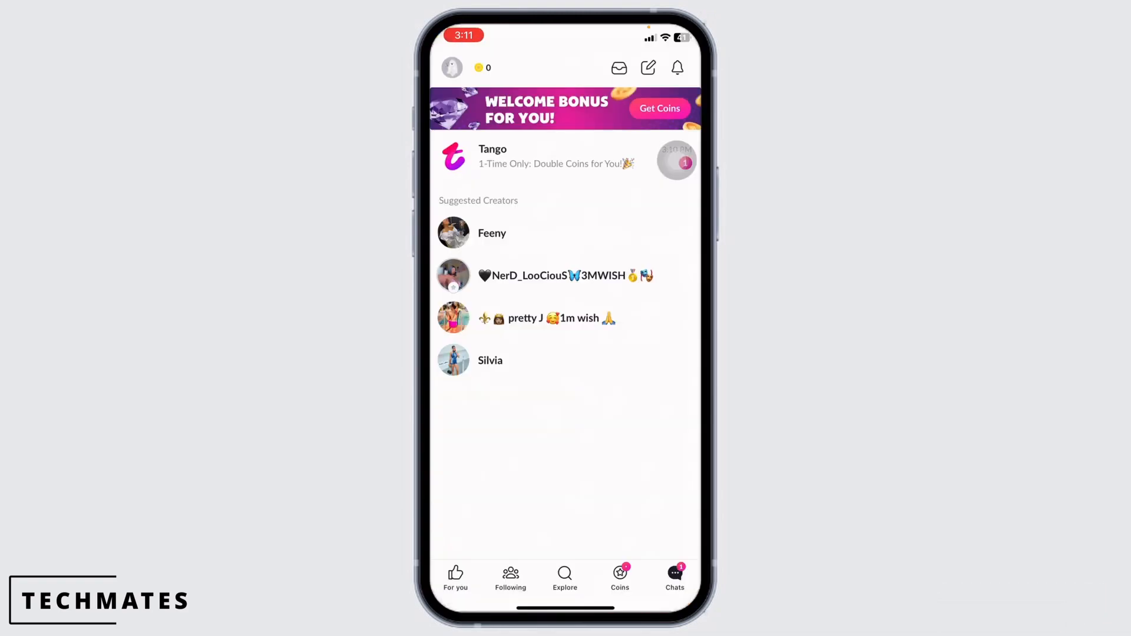
left_click(564, 577)
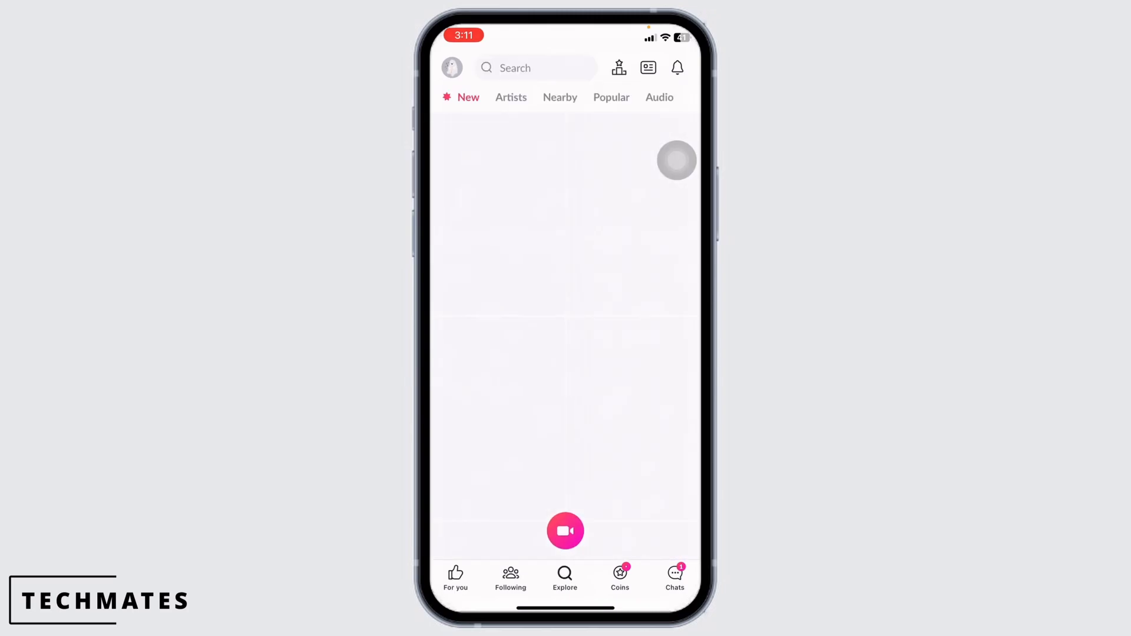
left_click(619, 577)
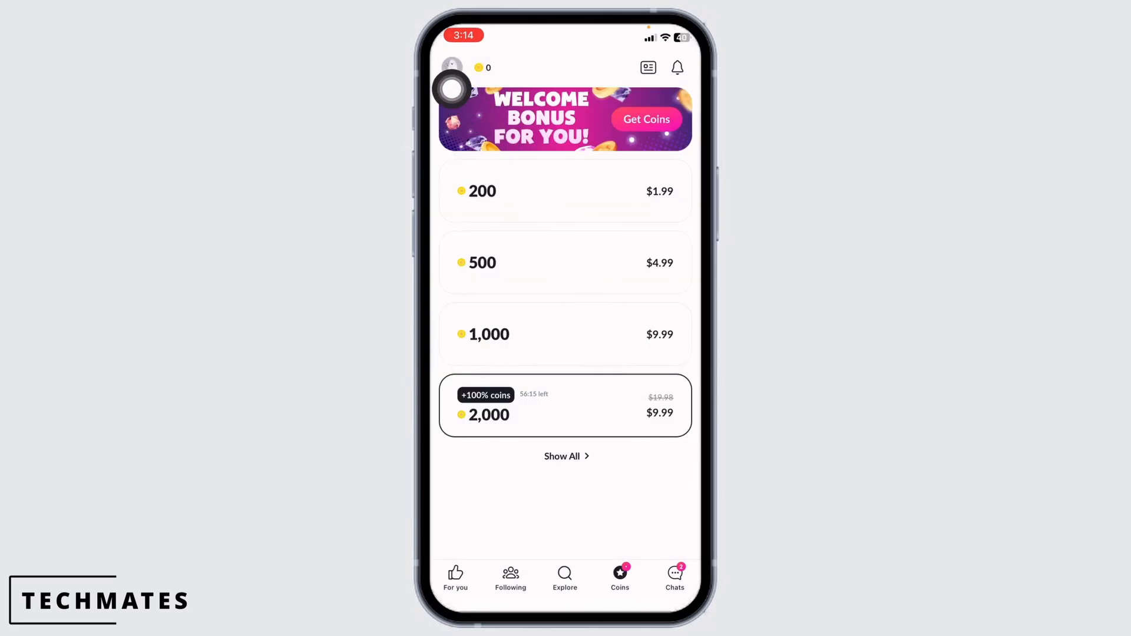
Open the account menu from the profile avatar at top left
left_click(453, 67)
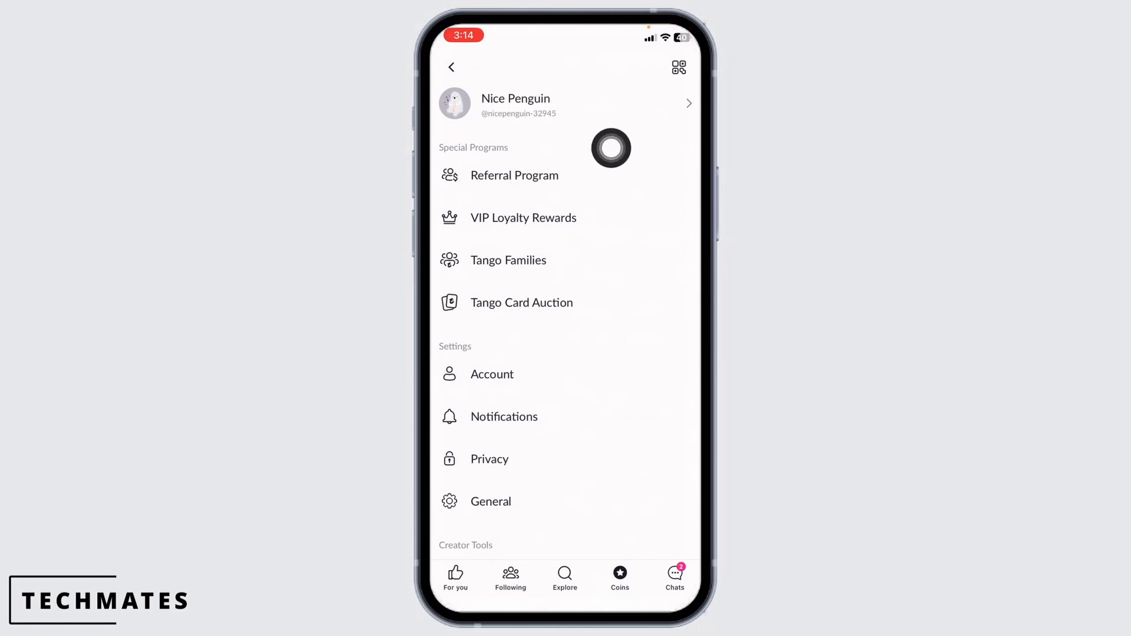
mouse_move(598, 125)
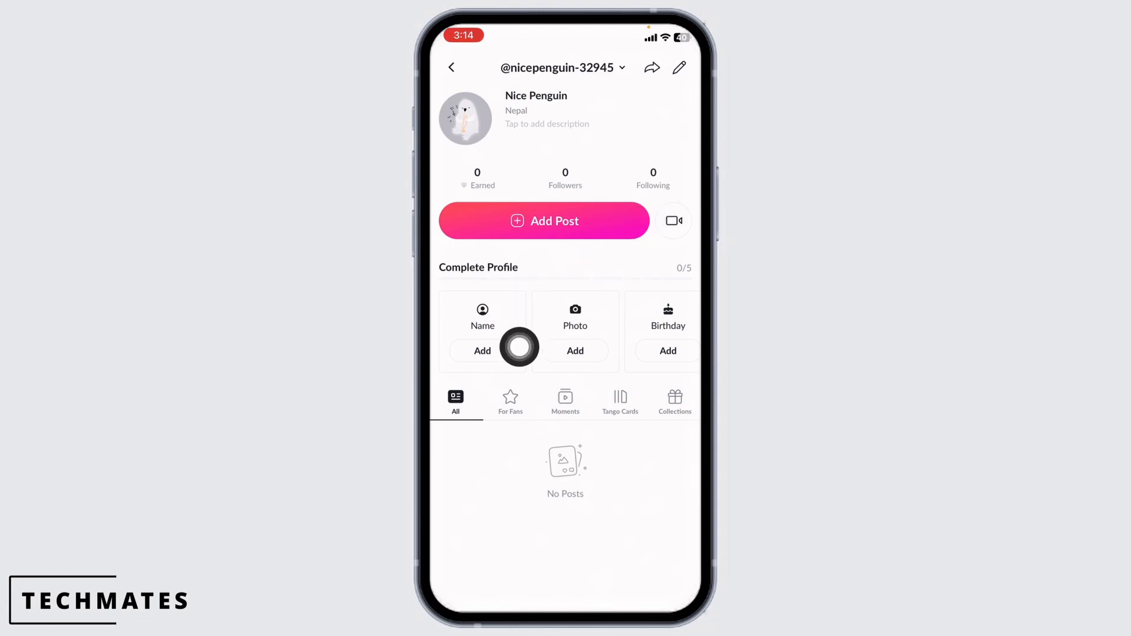
scroll("left", 3)
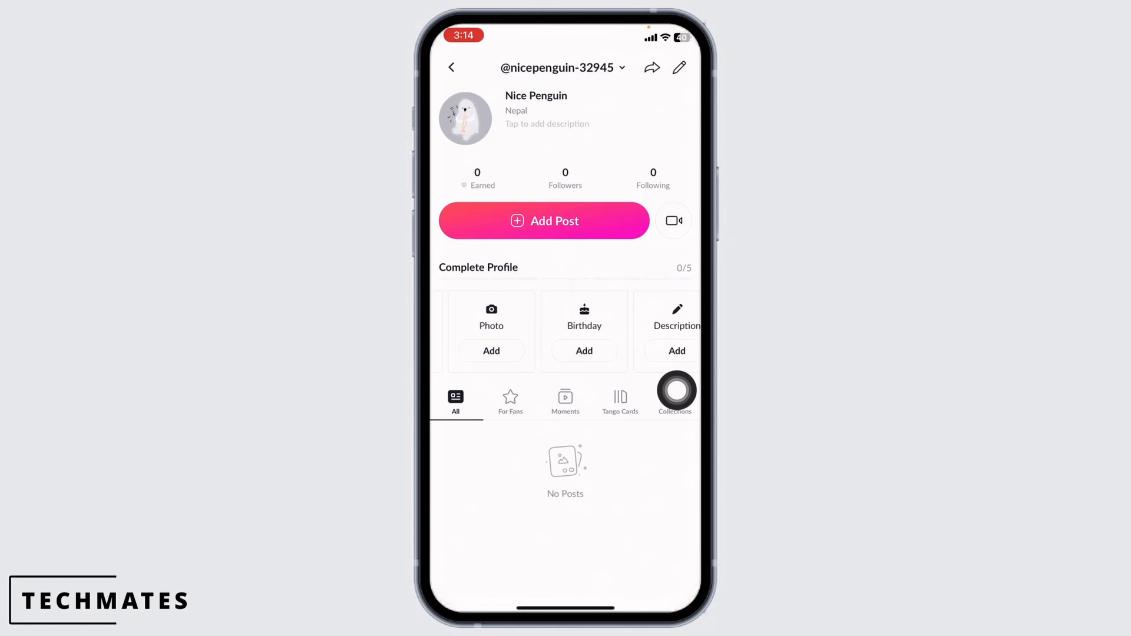
scroll("left", 3)
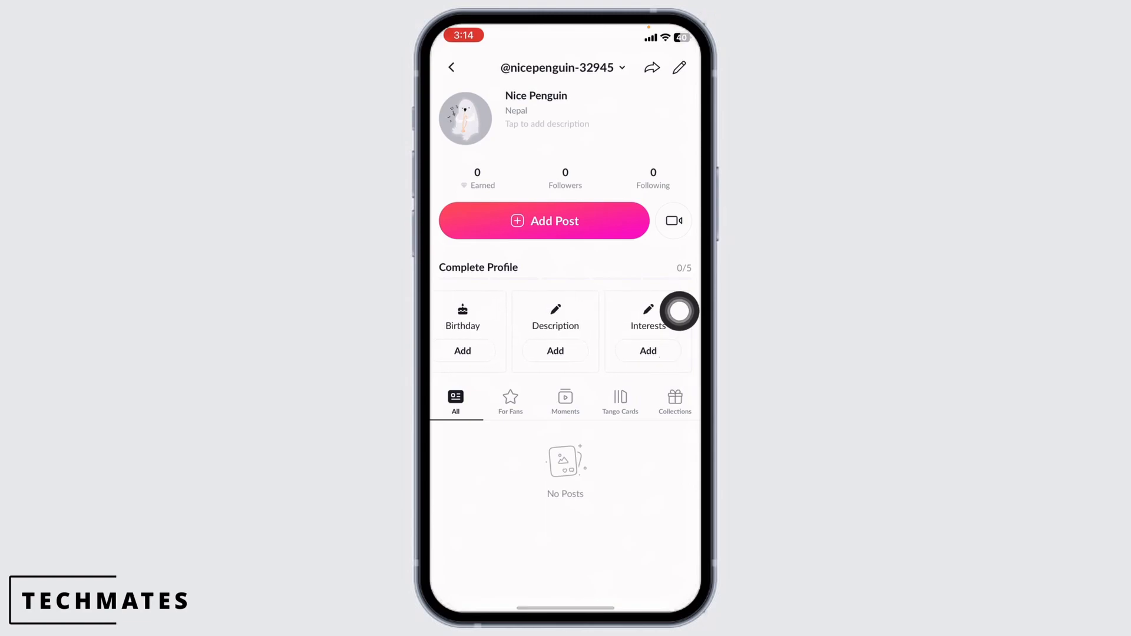